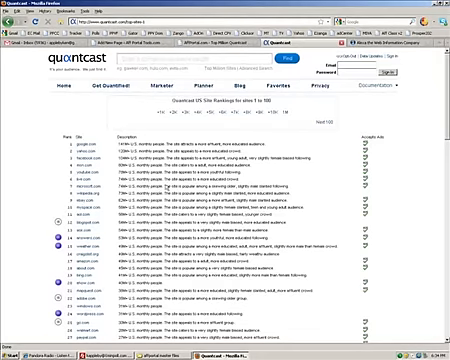
scroll(down, 3)
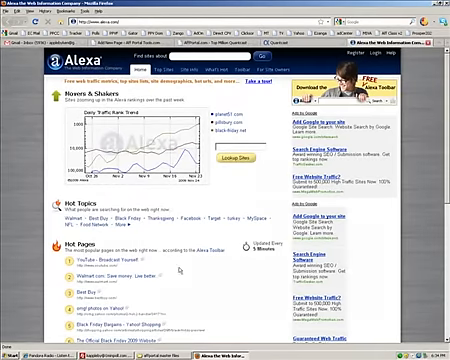
scroll(down, 3)
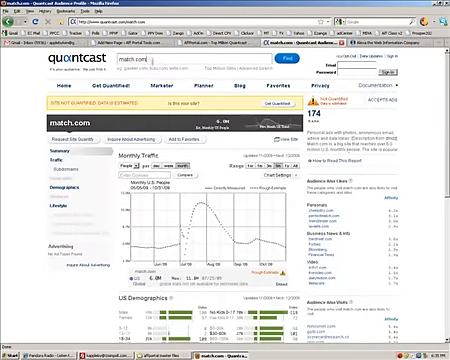
scroll(down, 3)
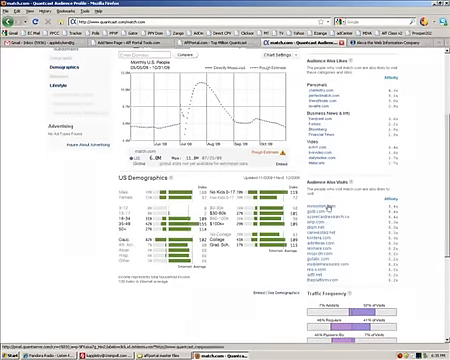